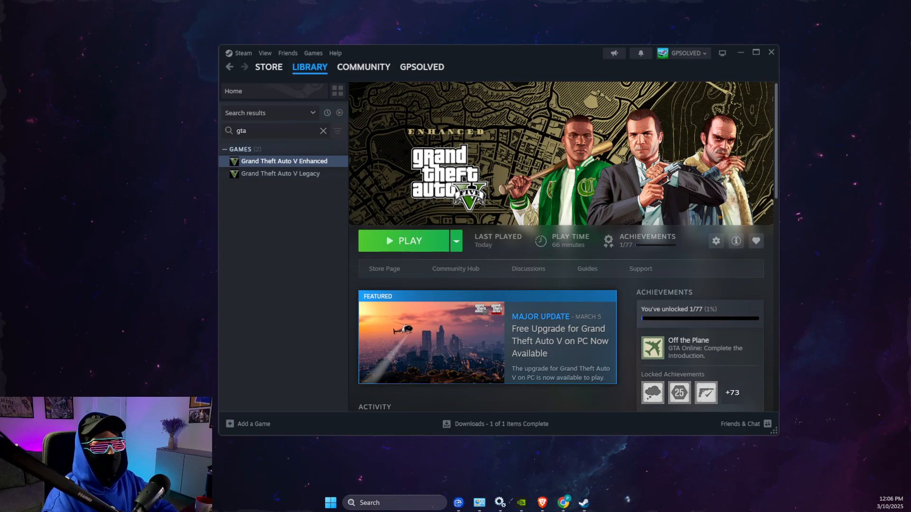
# Reach the Downloads settings page where the Clear Download Cache option sits.
pyautogui.click(243, 54)
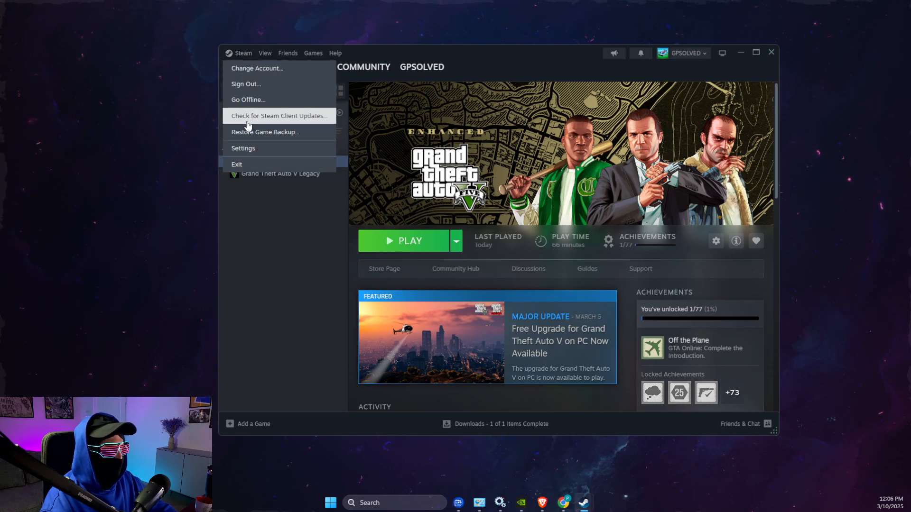
pyautogui.click(243, 148)
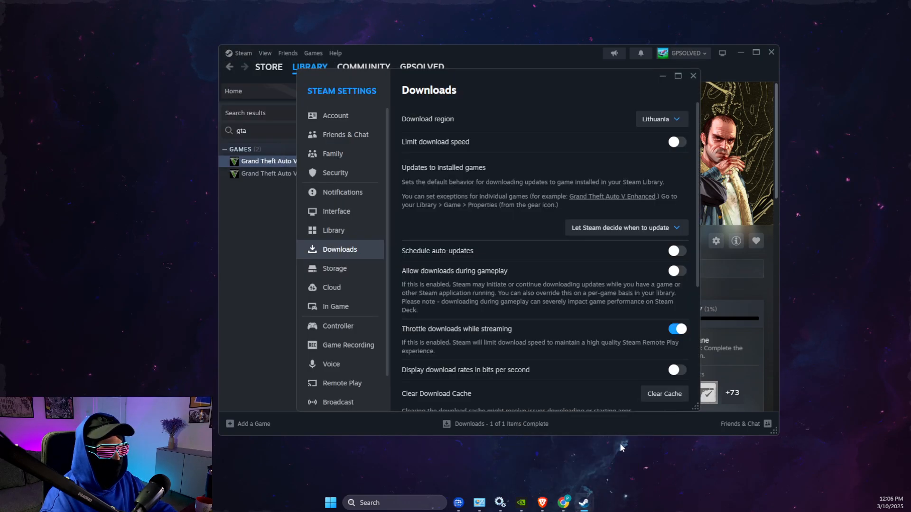
pyautogui.scroll(-3)
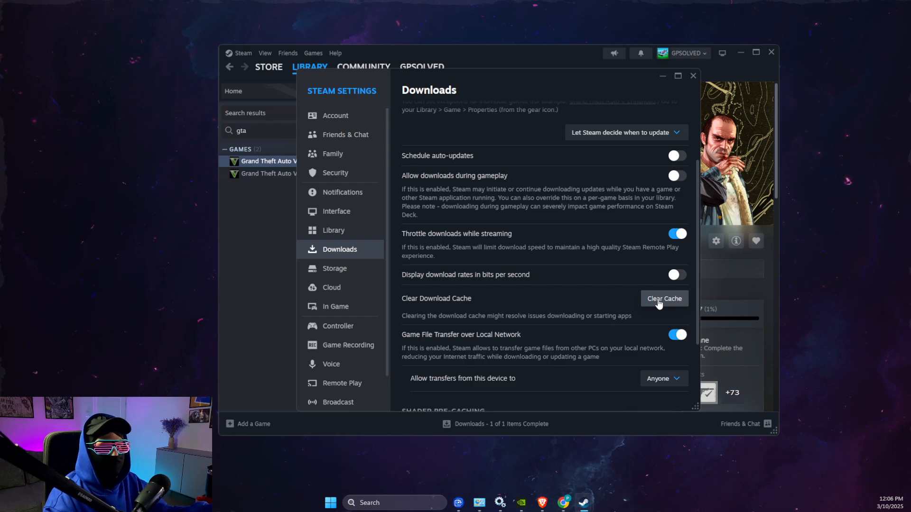
pyautogui.moveTo(487, 258)
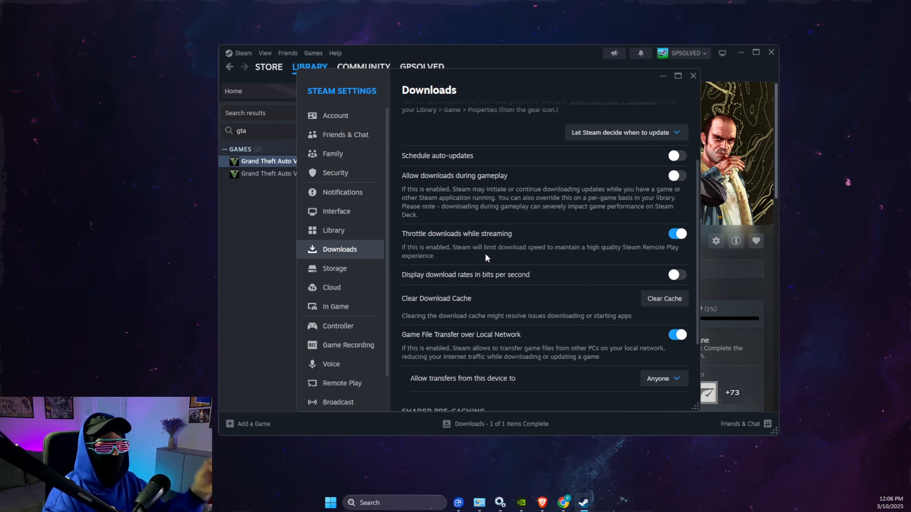
# Clear the download cache, choose the Steam Beta Update client and restart Steam.
pyautogui.click(336, 210)
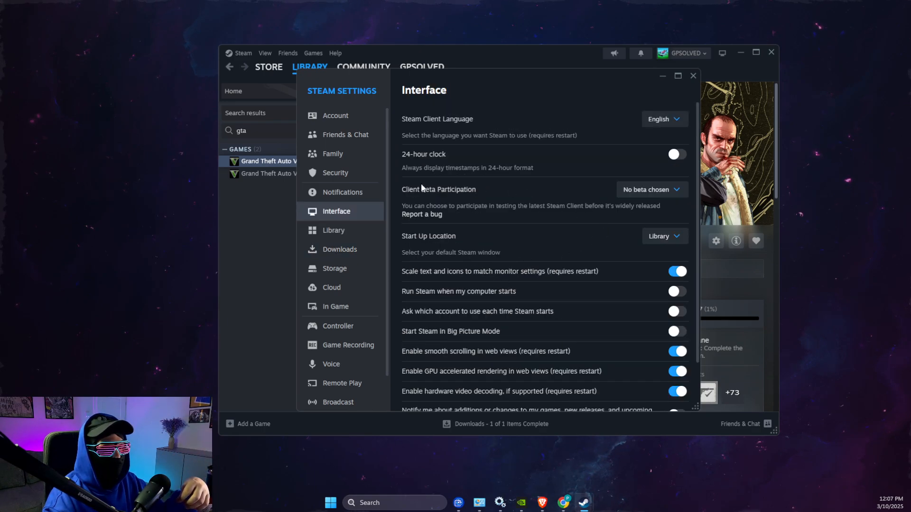
pyautogui.click(652, 189)
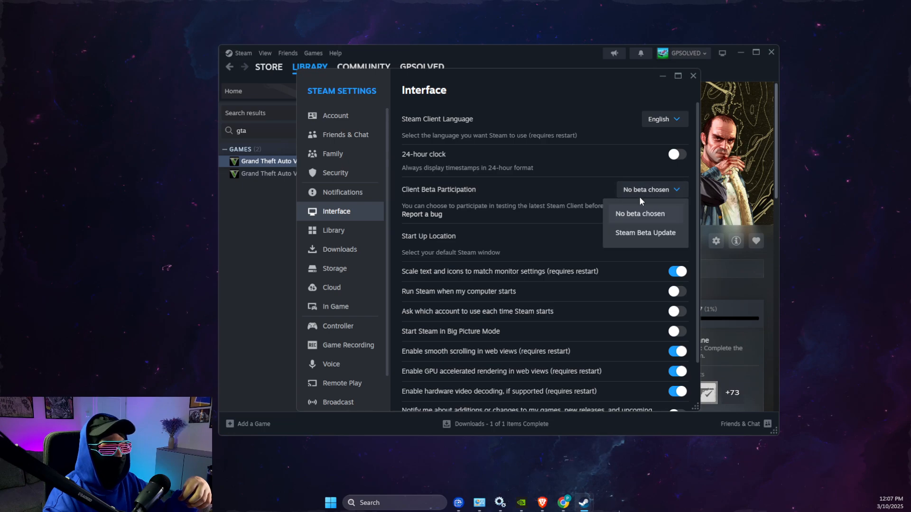
pyautogui.moveTo(640, 235)
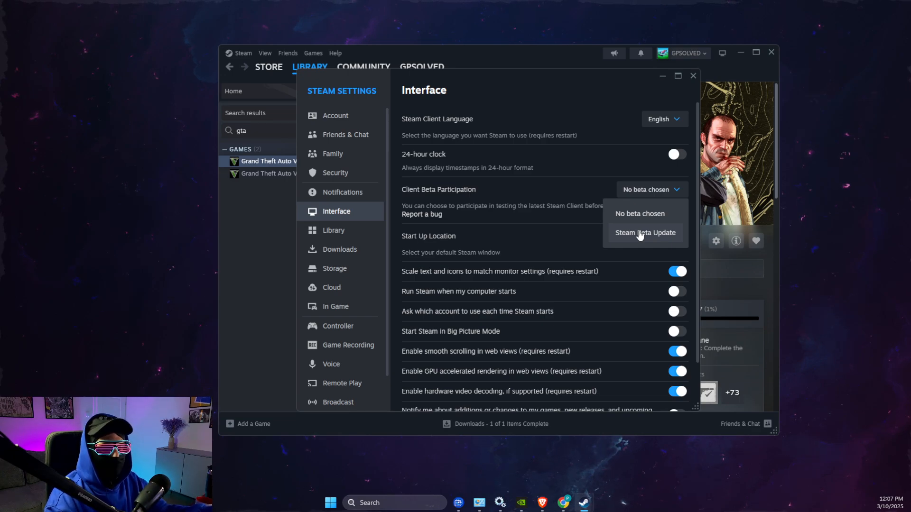
pyautogui.click(645, 232)
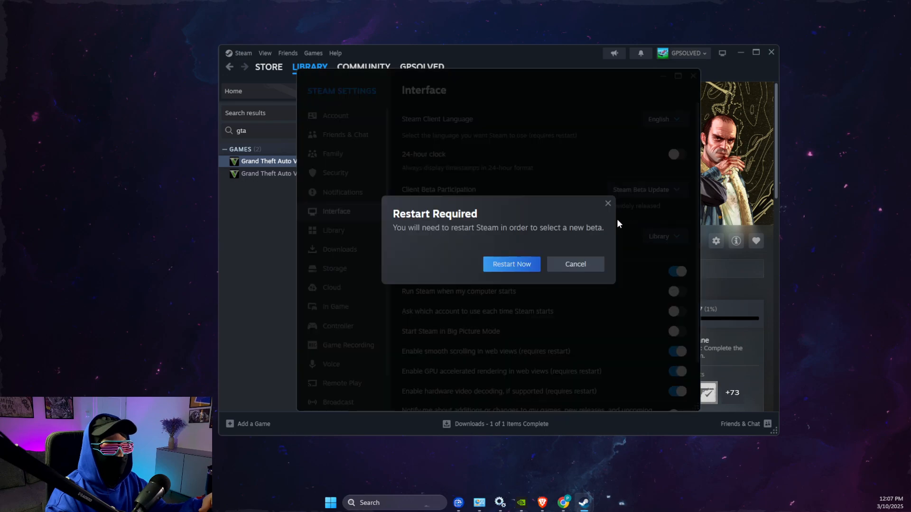
pyautogui.click(575, 264)
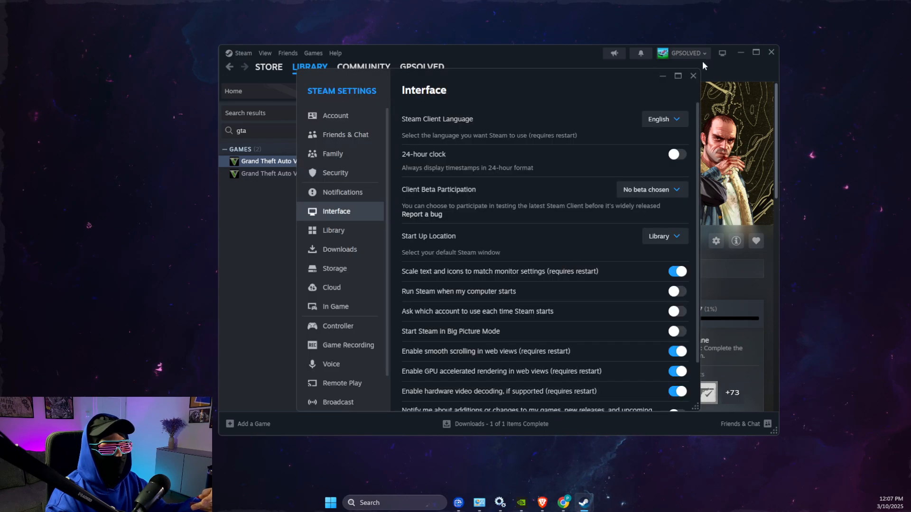
pyautogui.click(772, 52)
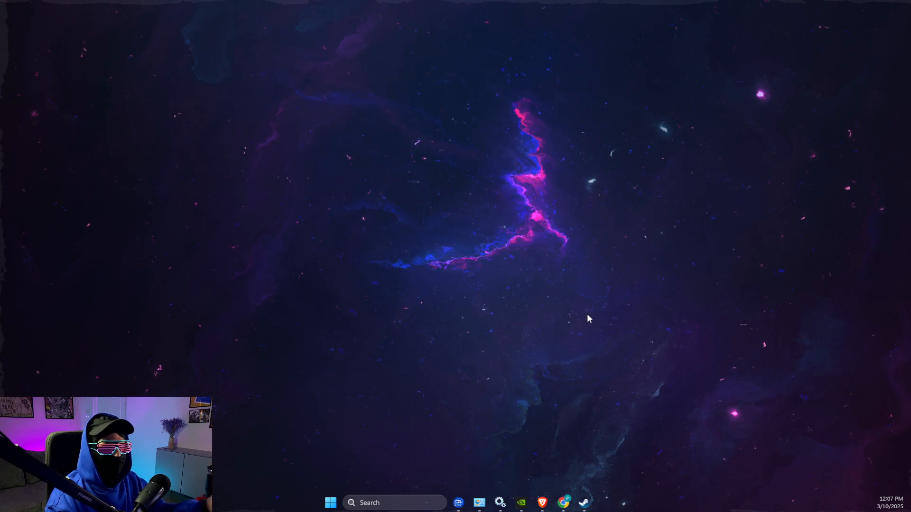
# From the Google results, reach the Goldberg Emulator GitLab page and download its Latest Build.
pyautogui.click(541, 503)
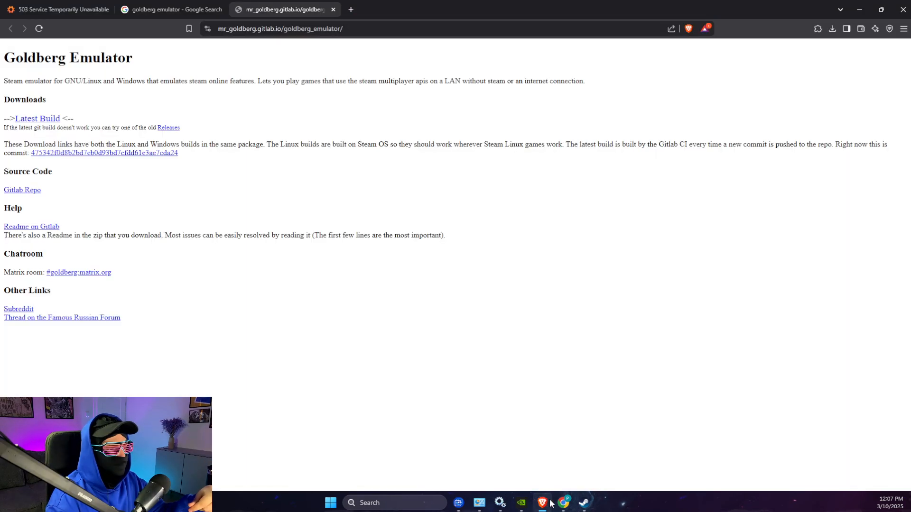
pyautogui.click(175, 9)
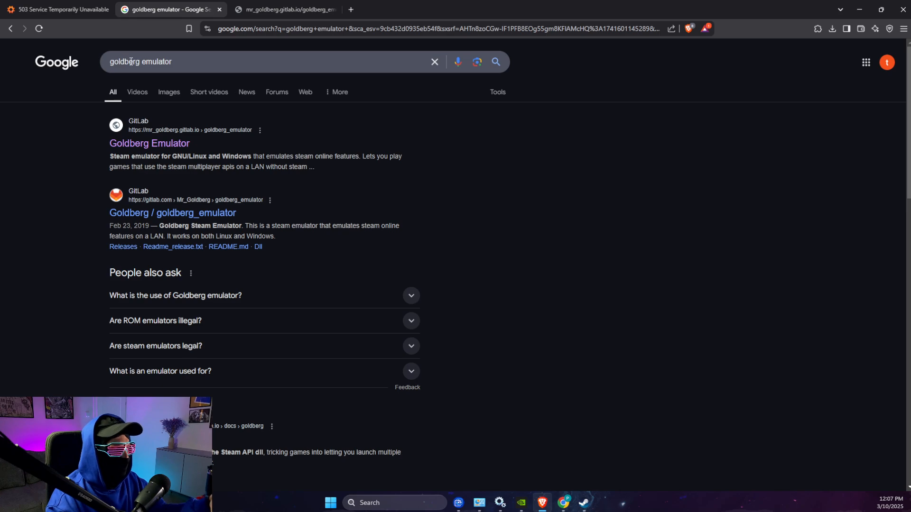
pyautogui.moveTo(153, 152)
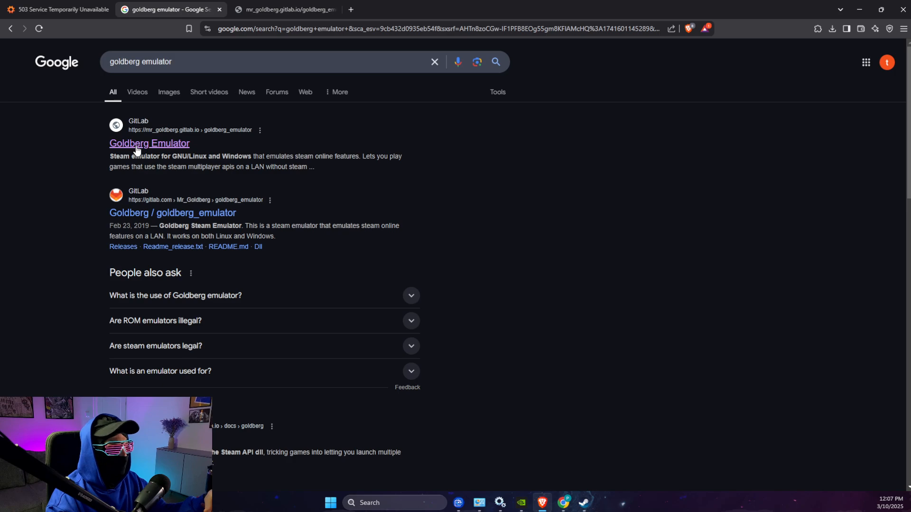
pyautogui.click(150, 143)
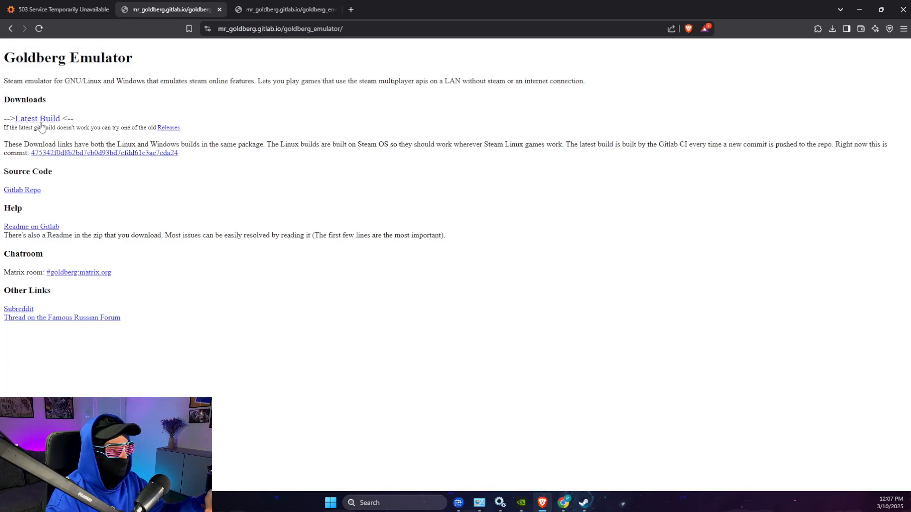
pyautogui.click(38, 119)
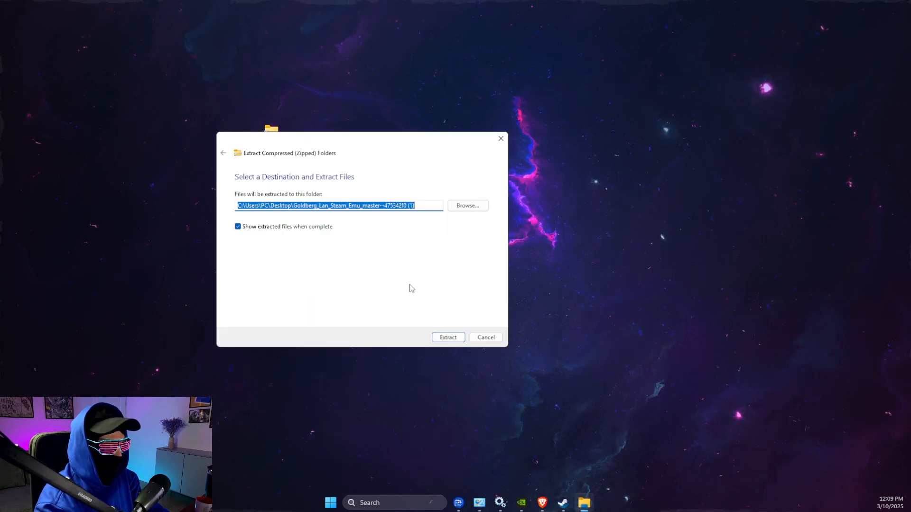
# Extract the emulator archive and move steam_api.dll and steam_api64.dll onto the desktop.
pyautogui.click(447, 338)
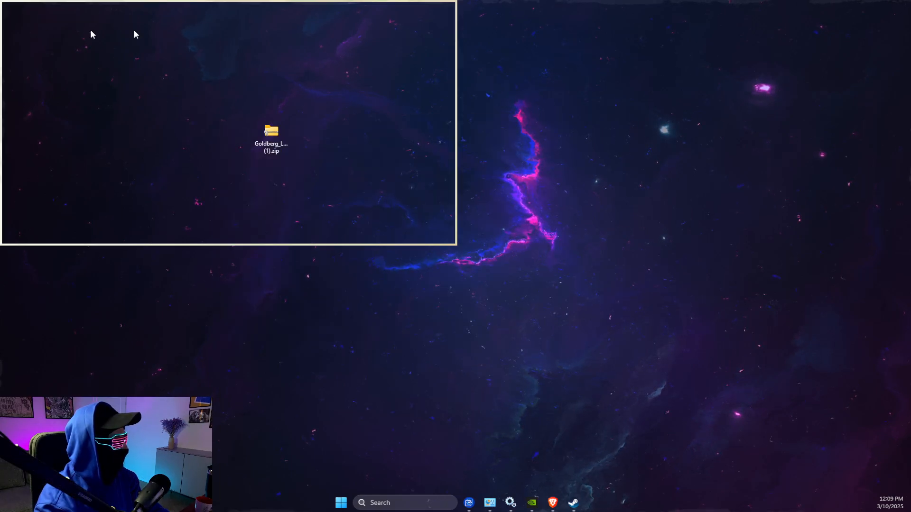
pyautogui.doubleClick(271, 132)
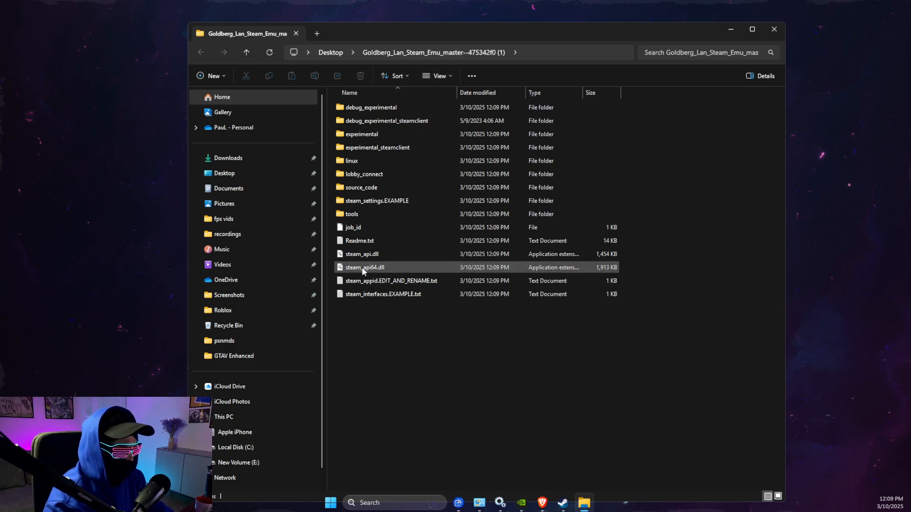
pyautogui.click(362, 255)
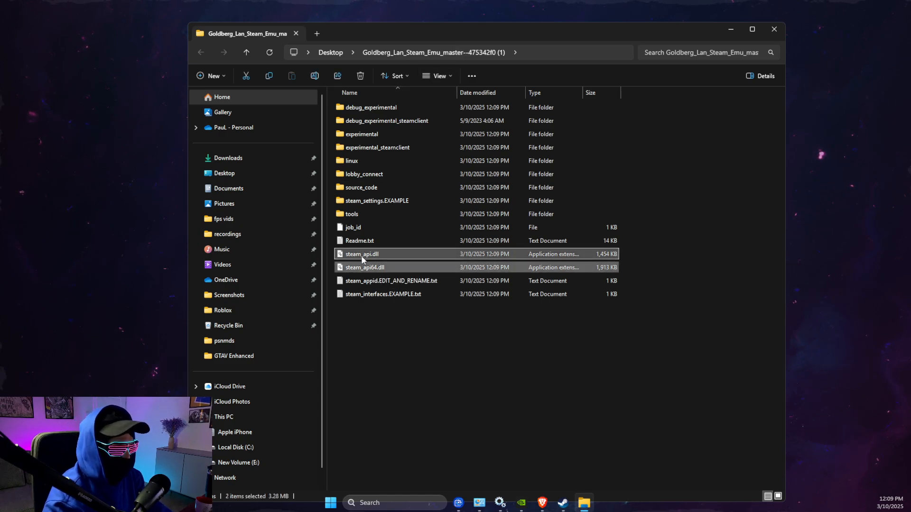
pyautogui.moveTo(364, 260); pyautogui.dragTo(126, 198)
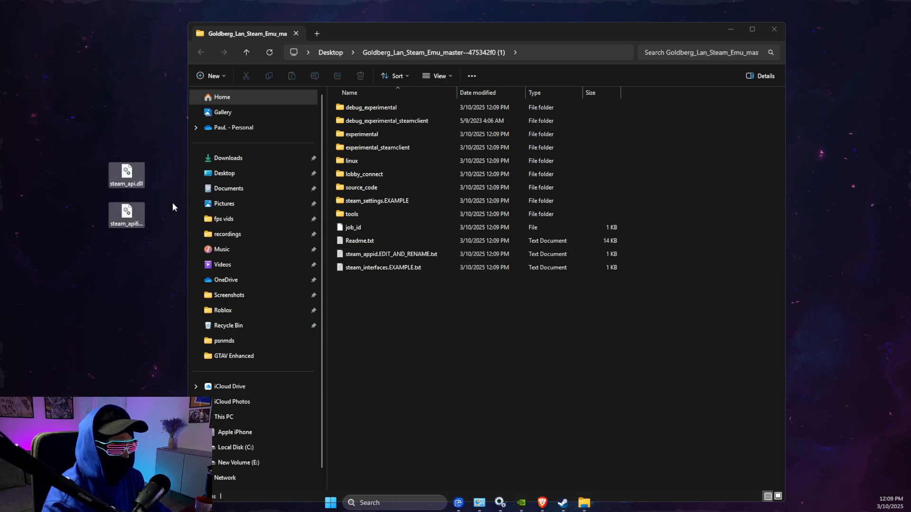
pyautogui.doubleClick(351, 160)
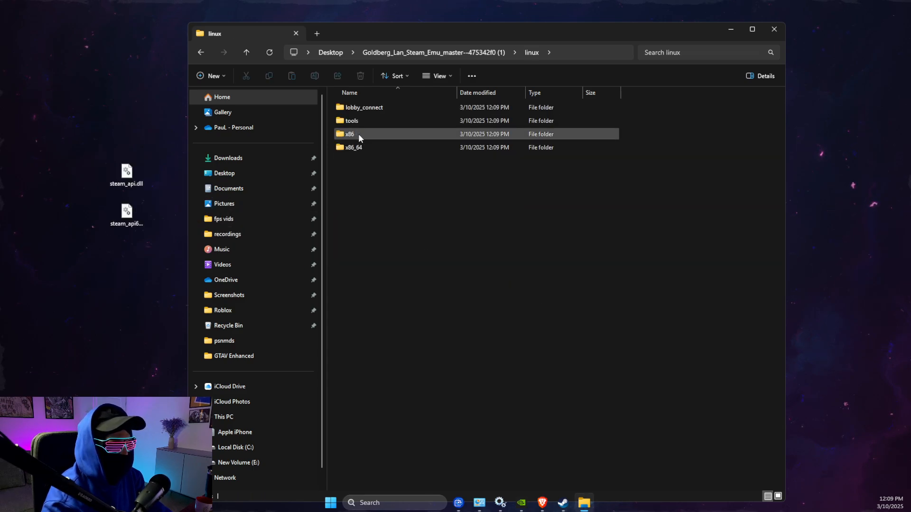
pyautogui.moveTo(348, 137)
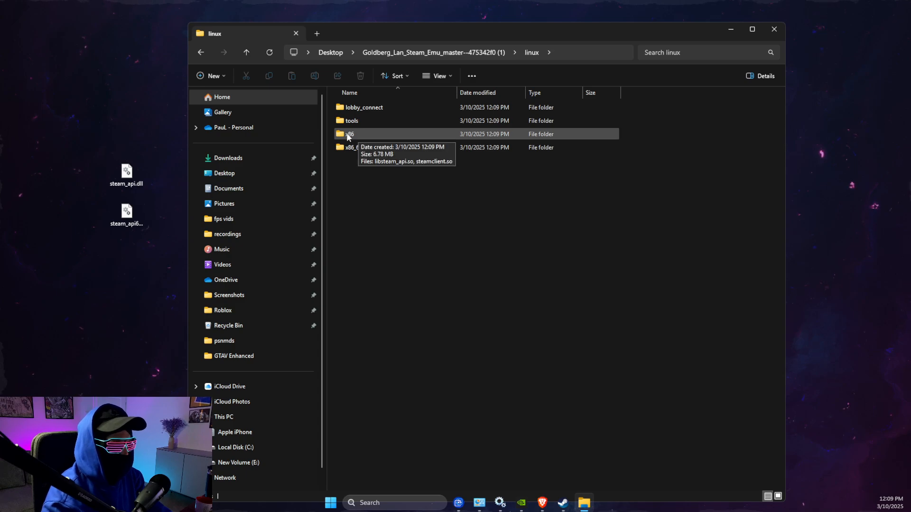
pyautogui.doubleClick(347, 134)
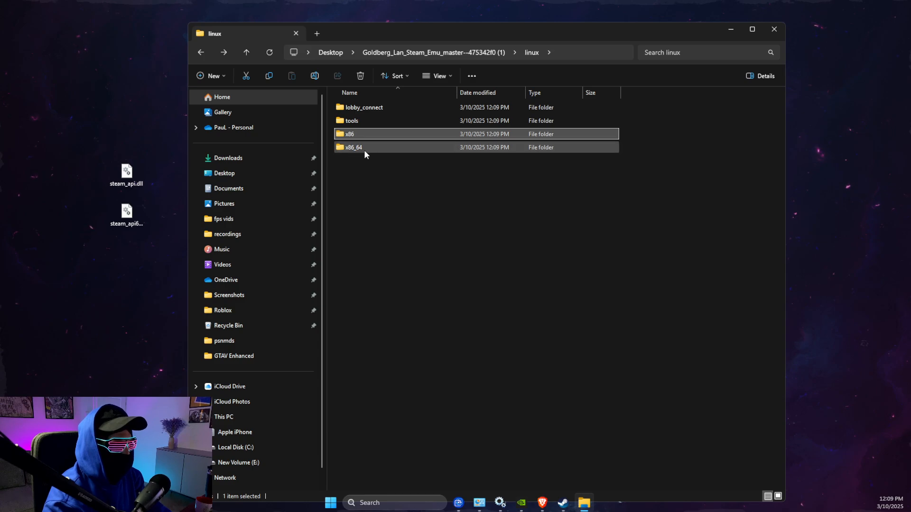
# Close the emulator folder, delete the Goldberg zip archive and return to Steam.
pyautogui.click(773, 30)
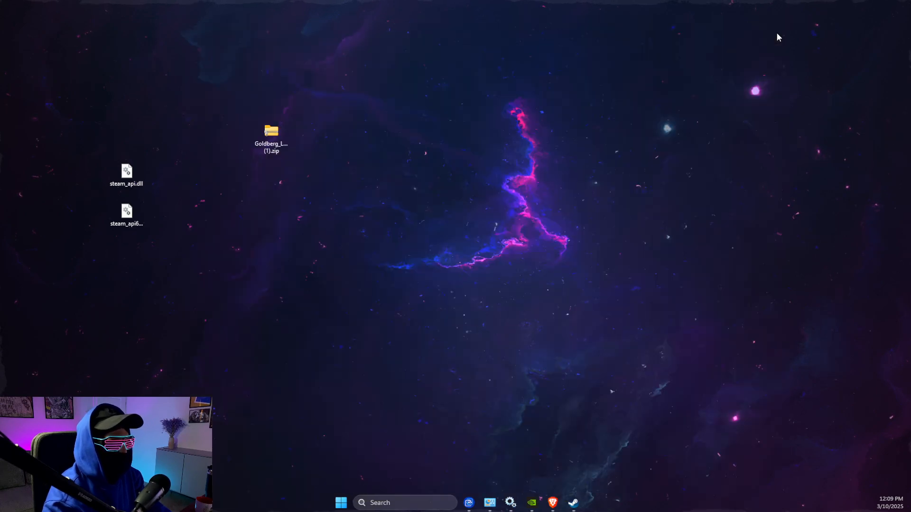
pyautogui.rightClick(272, 130)
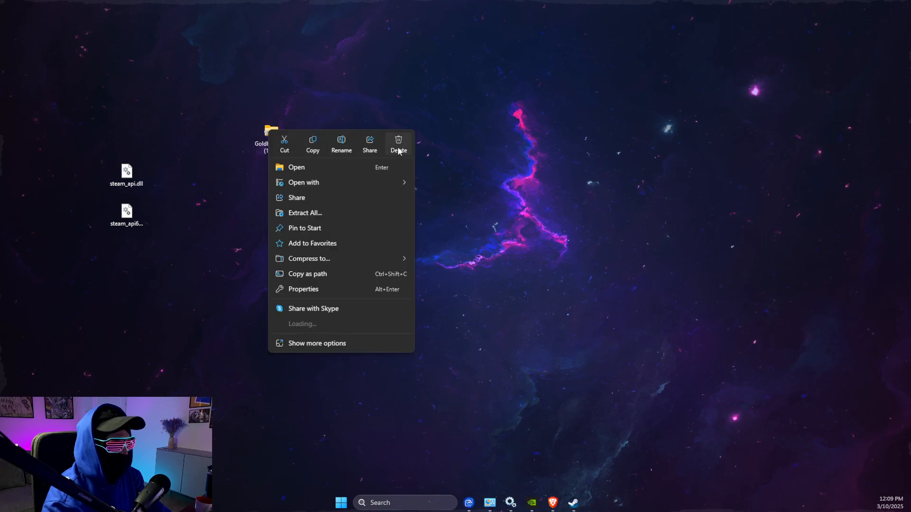
pyautogui.click(399, 142)
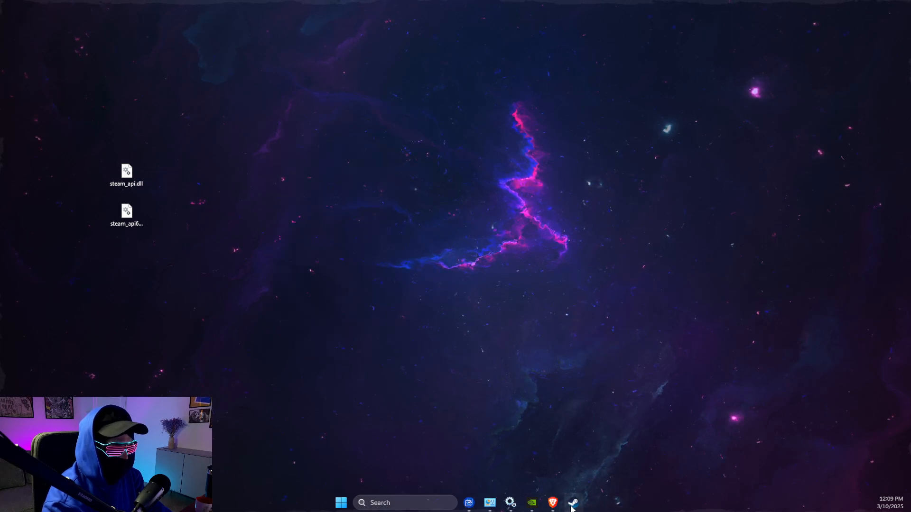
pyautogui.click(569, 504)
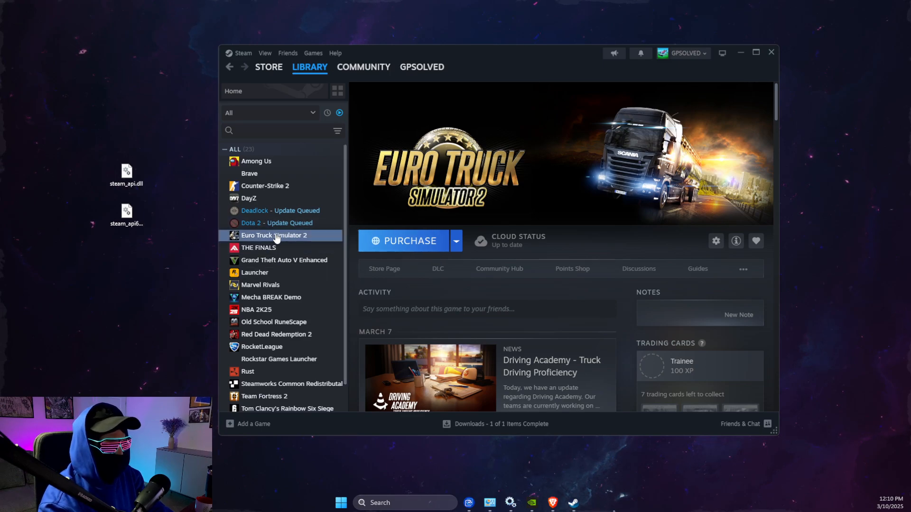
# Browse Euro Truck Simulator 2's installed files from its Properties to open the install folder.
pyautogui.click(715, 241)
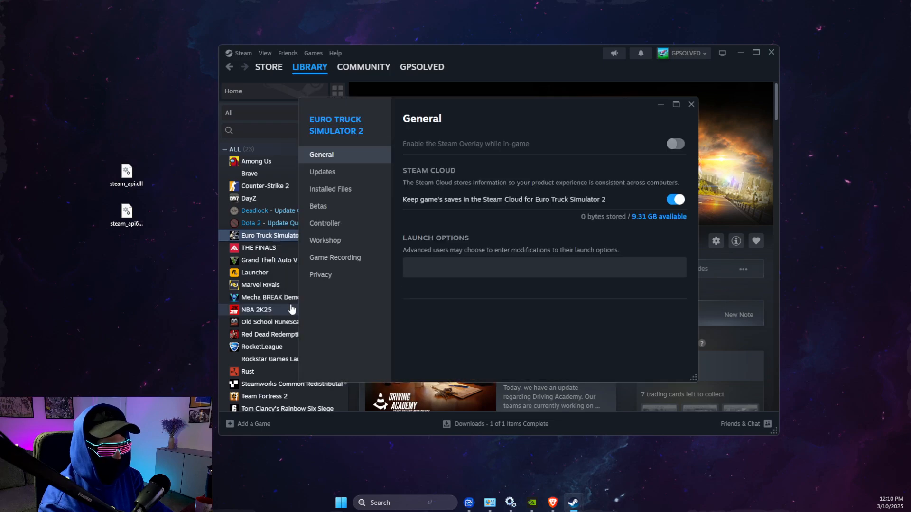
pyautogui.click(330, 189)
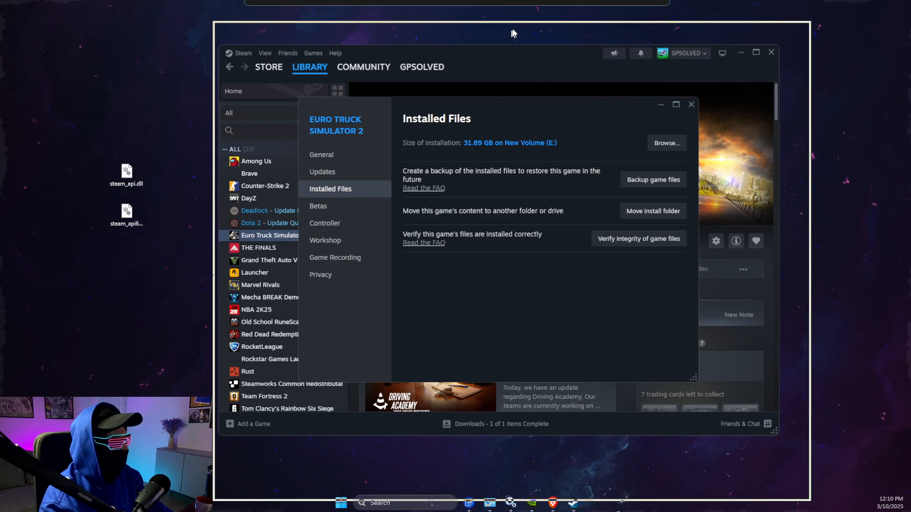
pyautogui.click(667, 142)
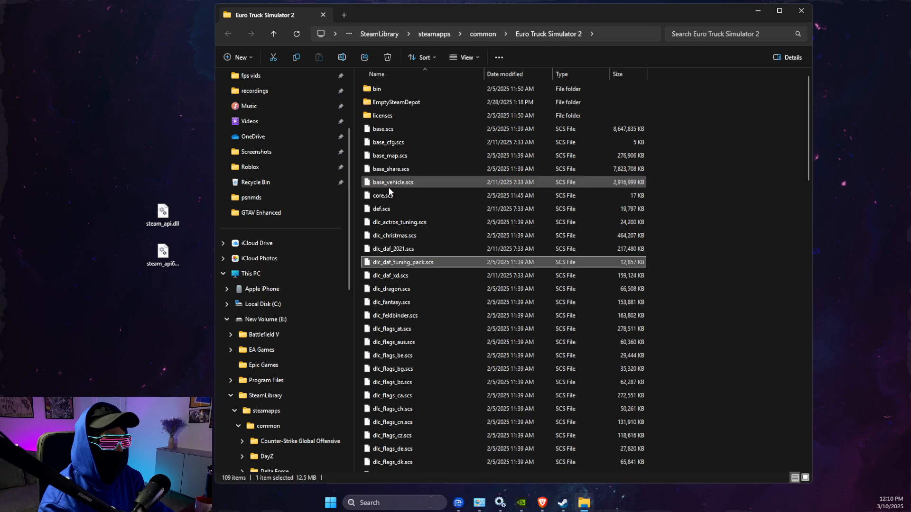
# Navigate into the game's bin folder and then its win_x64 subfolder.
pyautogui.scroll(-3)
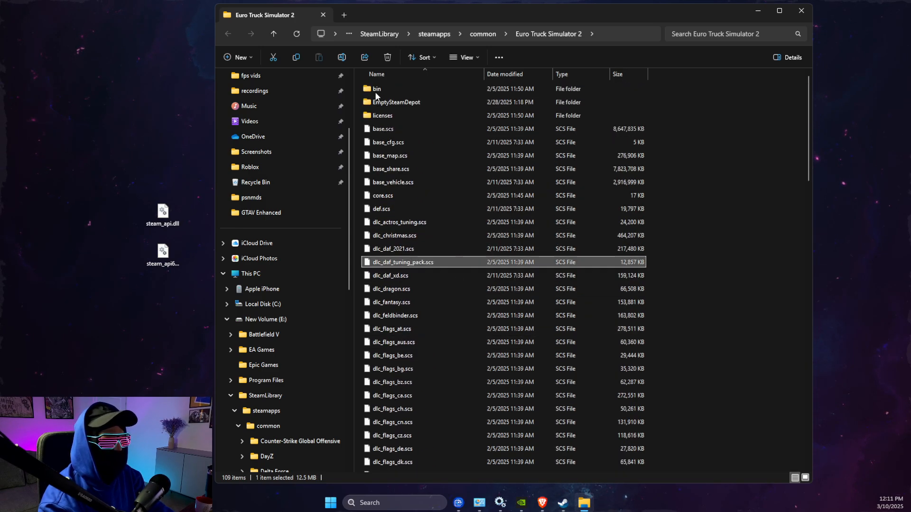
pyautogui.doubleClick(374, 89)
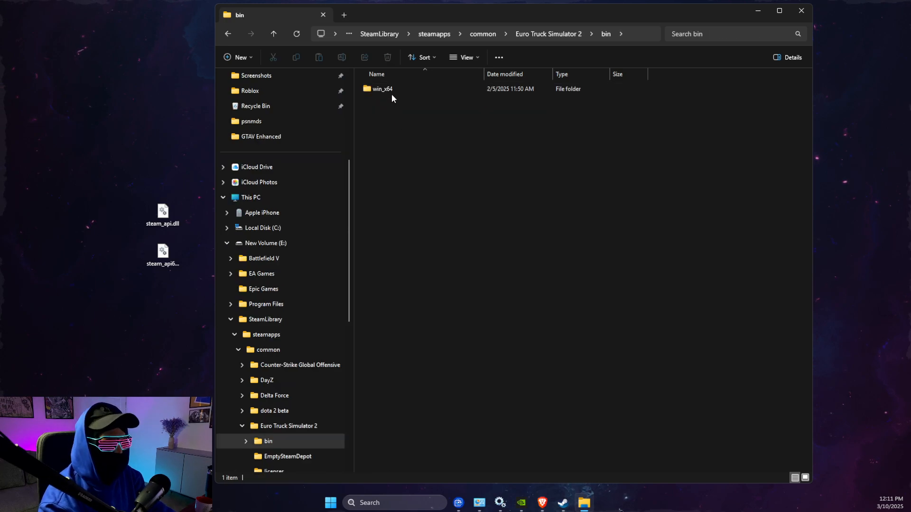
pyautogui.doubleClick(379, 90)
pyautogui.write('stea')
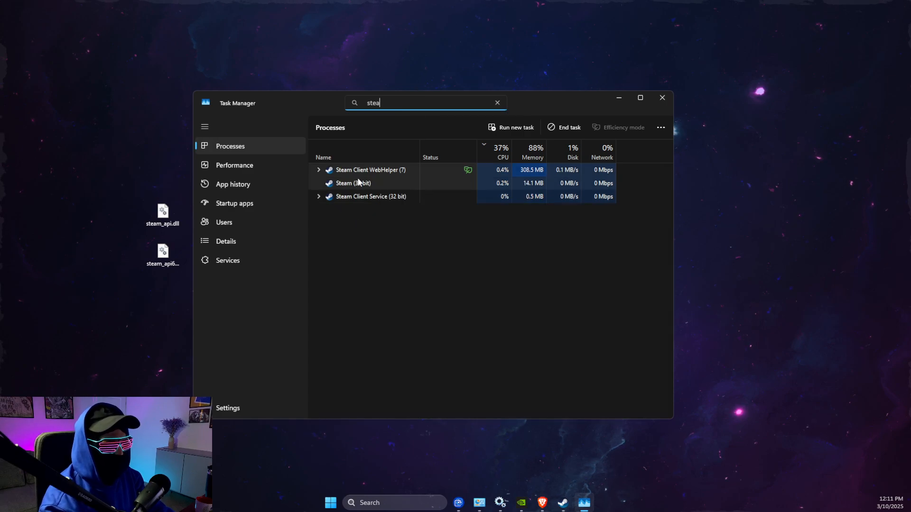
# End the steam.exe process tree from the Details list, then close Task Manager.
pyautogui.click(226, 241)
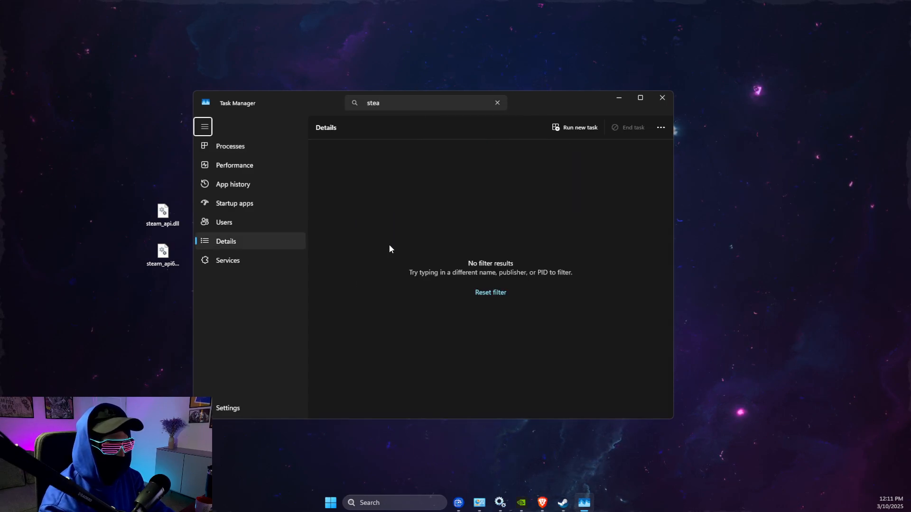
pyautogui.rightClick(323, 155)
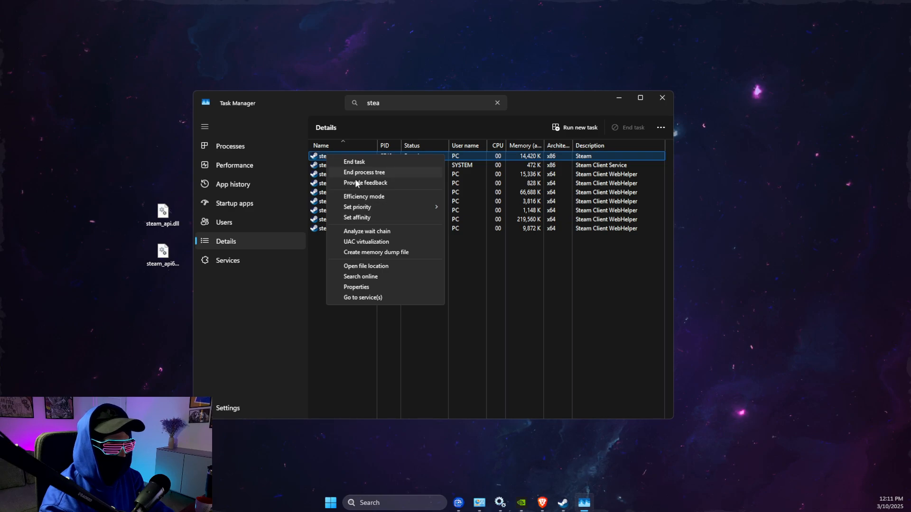
pyautogui.click(354, 161)
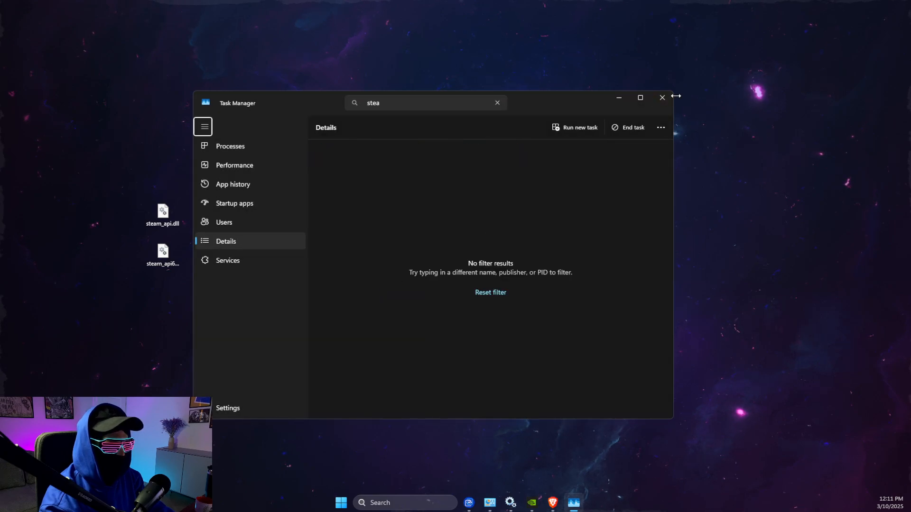
pyautogui.click(662, 97)
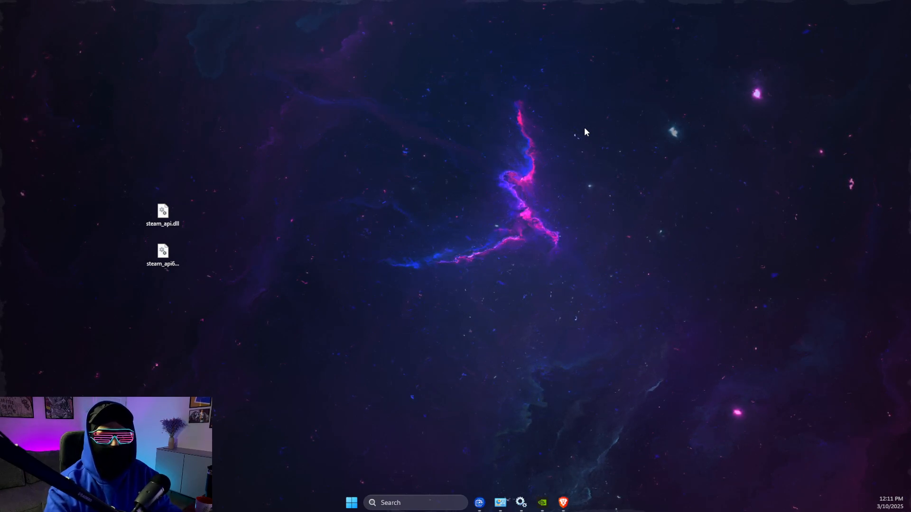
pyautogui.moveTo(579, 226)
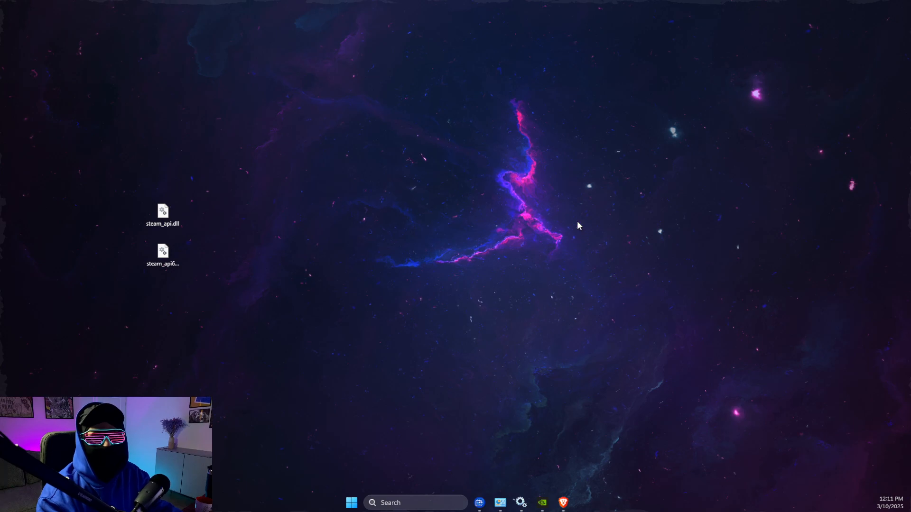